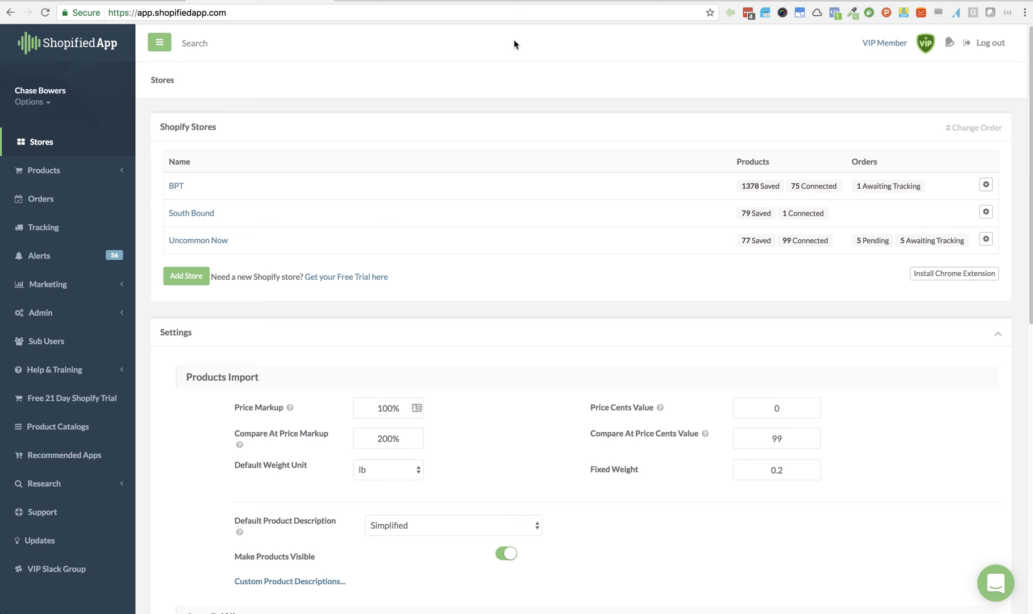
mouse_move(385, 210)
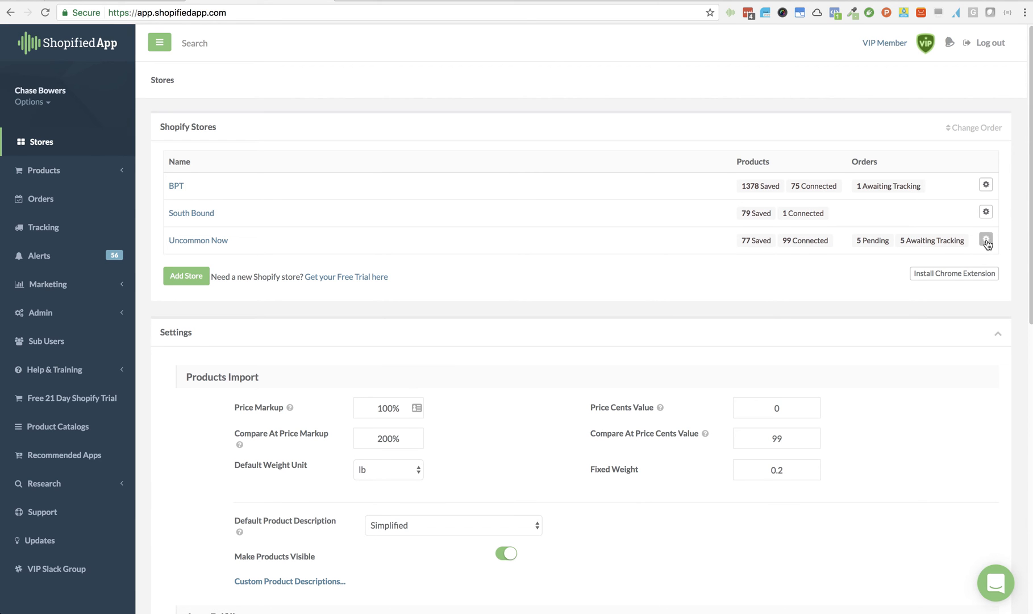
Open the gear menu for the Uncommon Now store in the Stores table
click(986, 239)
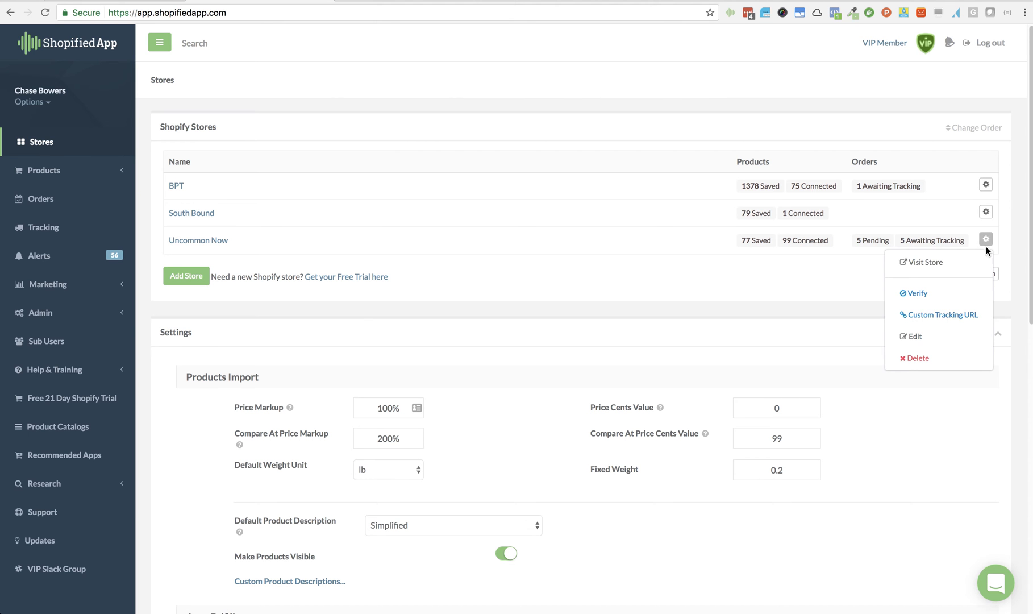
mouse_move(942, 314)
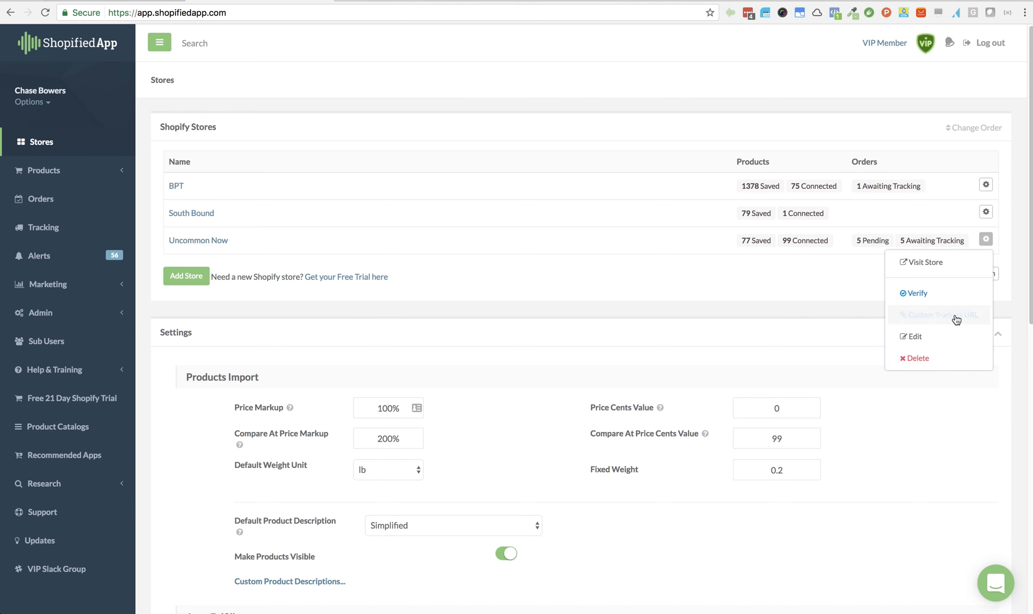
Fill Uncommon Now's Custom Tracking URL with the Aftership example and select its domain
click(936, 315)
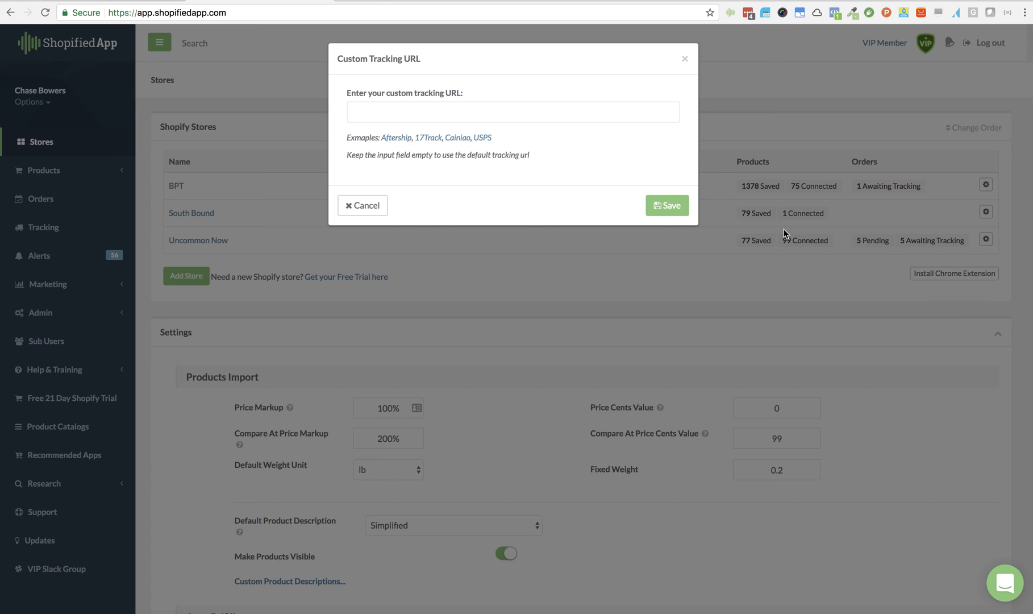
click(512, 112)
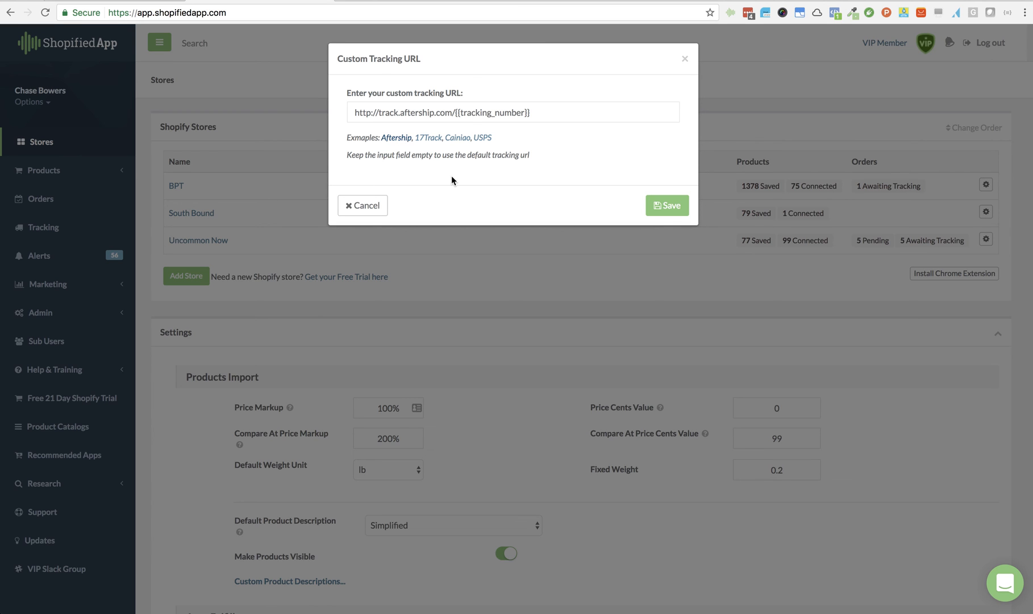
click(513, 112)
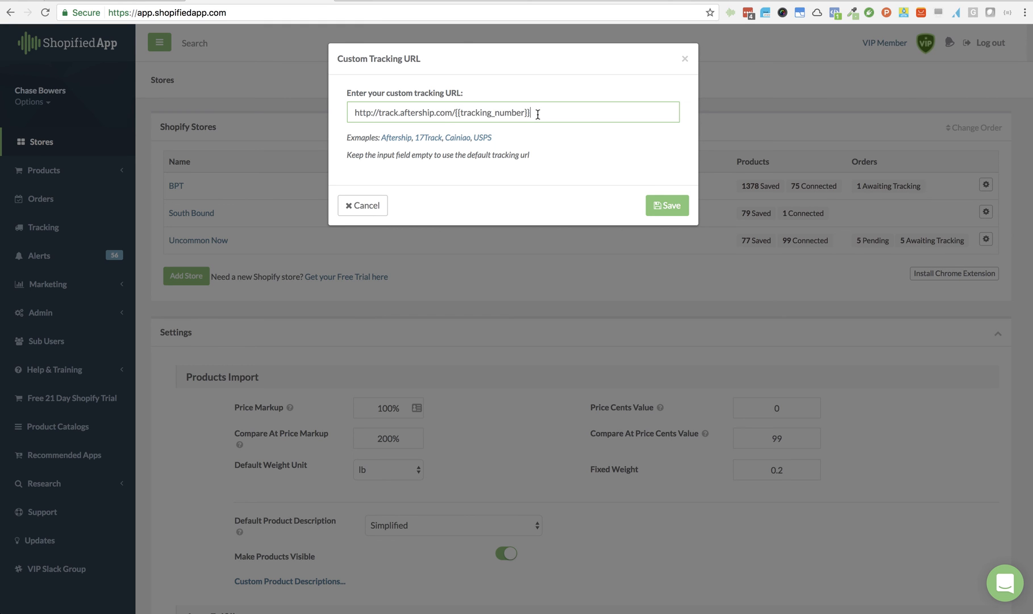
double_click(491, 112)
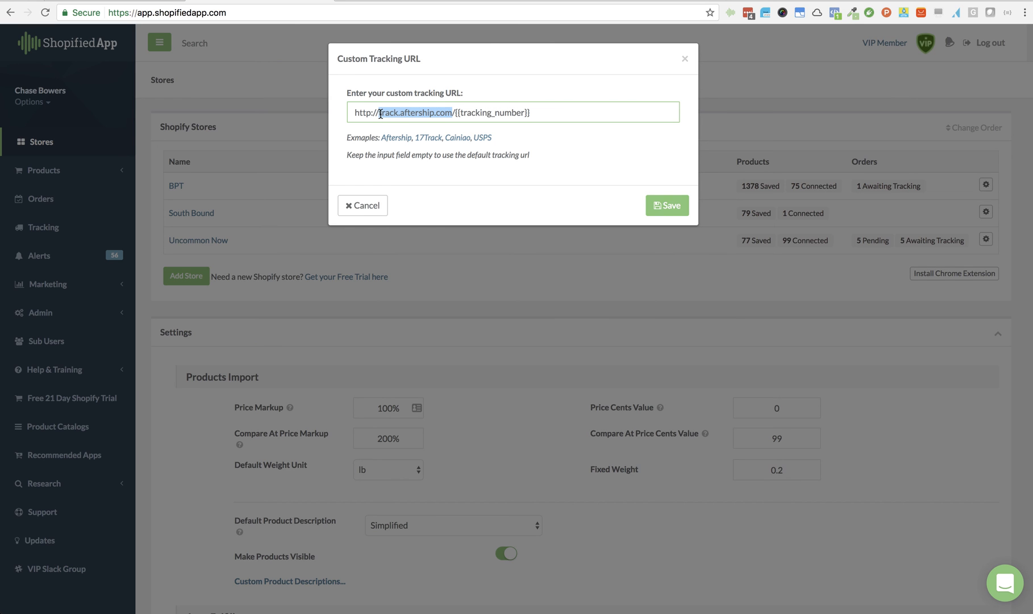
Deselect the track.aftership.com text in the tracking URL field
click(455, 112)
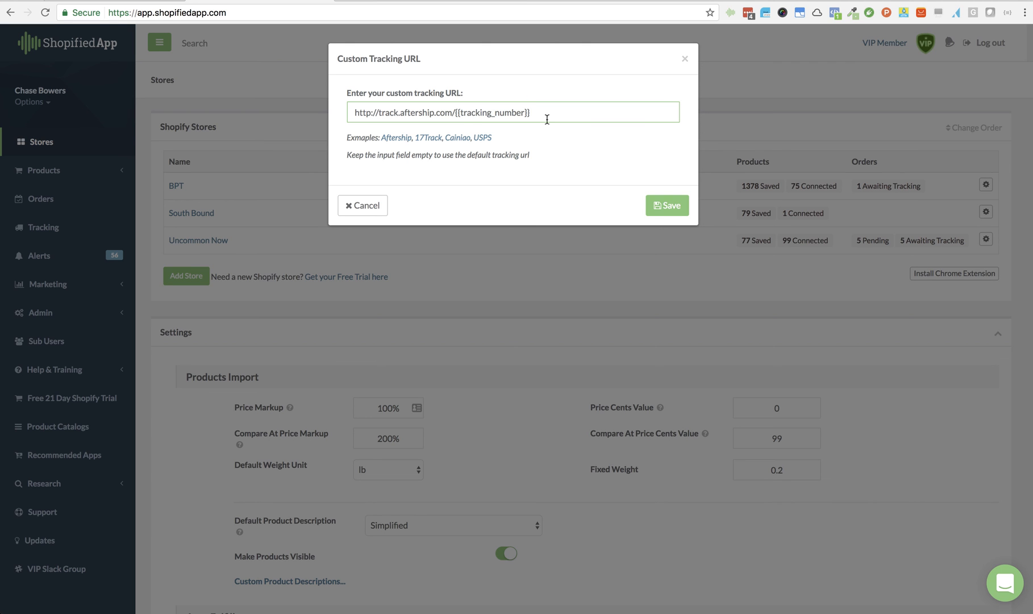
mouse_move(428, 138)
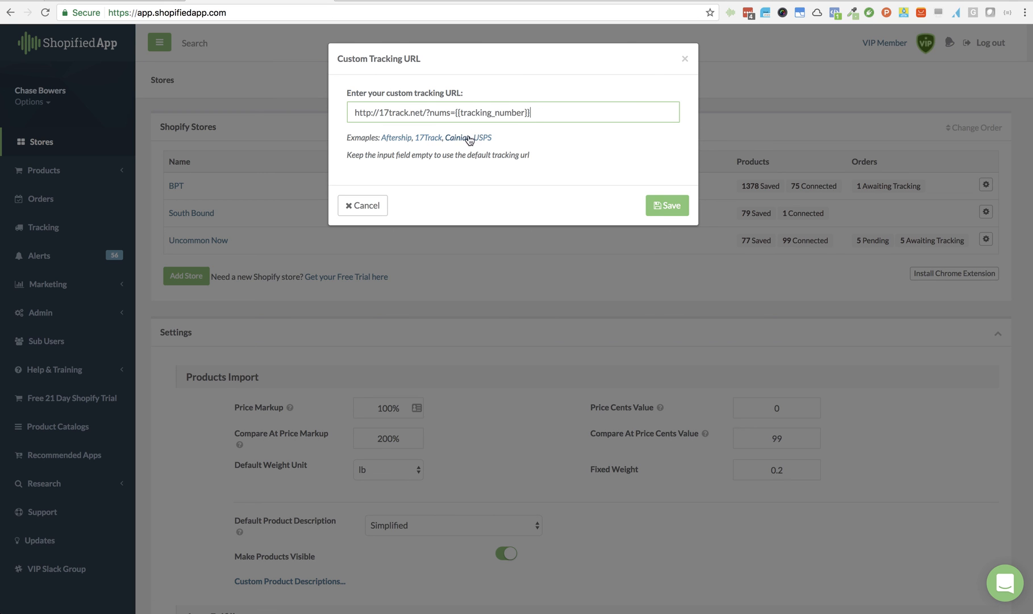
Try the Cainiao and USPS tracking templates, then restore the Aftership template
click(457, 137)
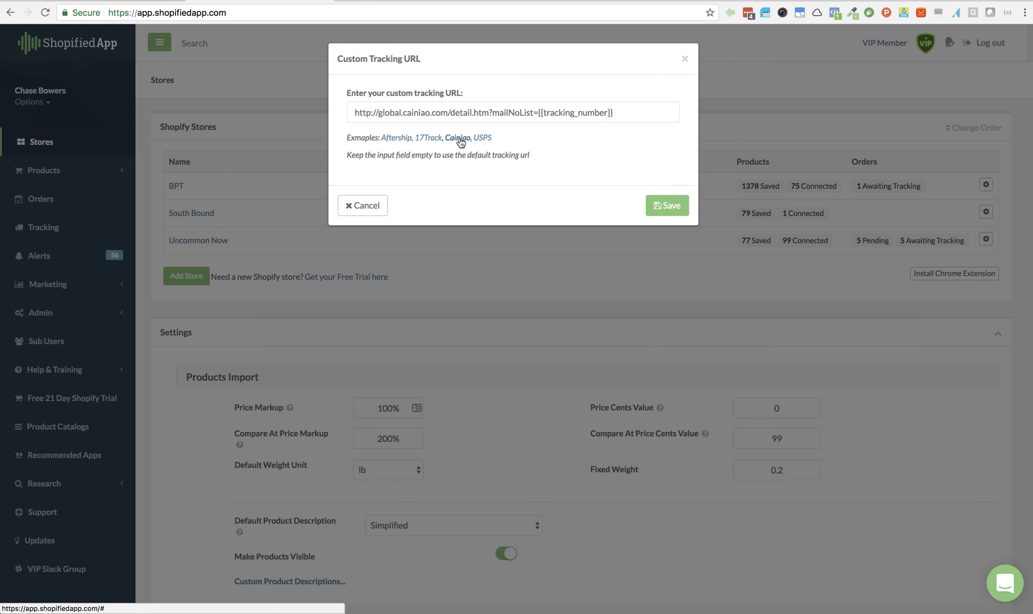
click(482, 137)
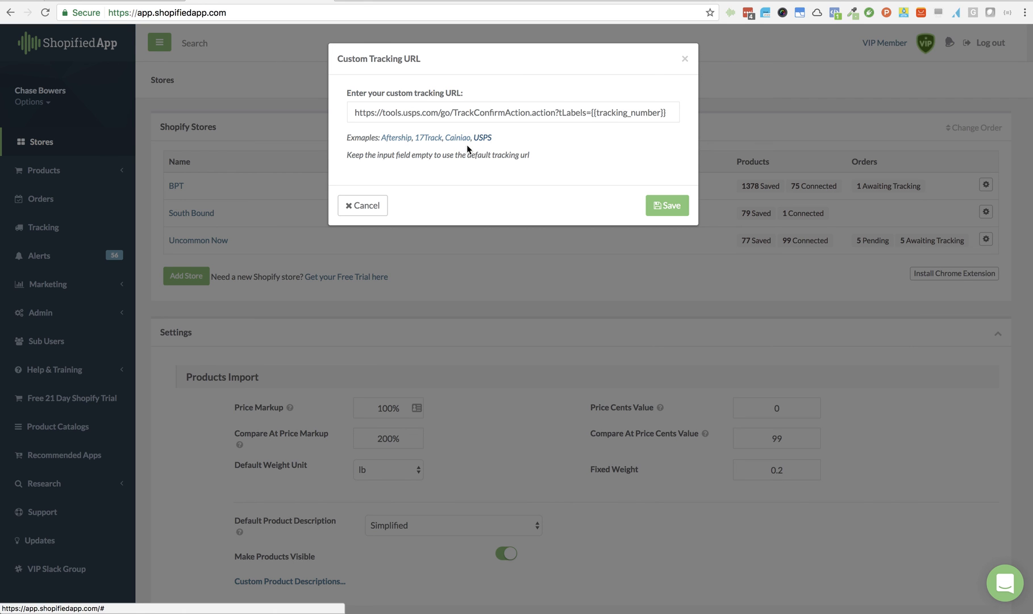
mouse_move(474, 153)
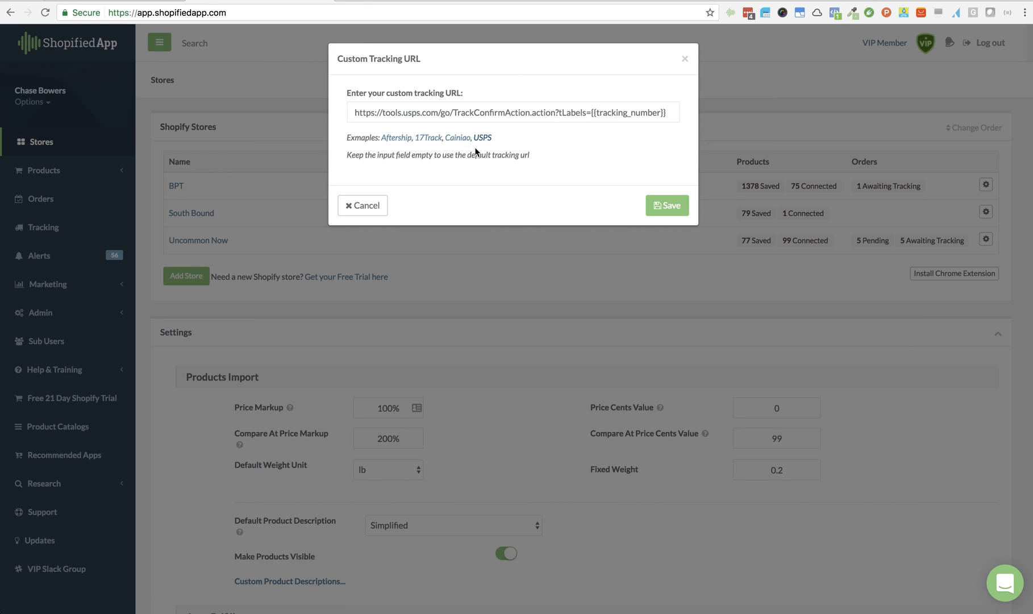
mouse_move(454, 154)
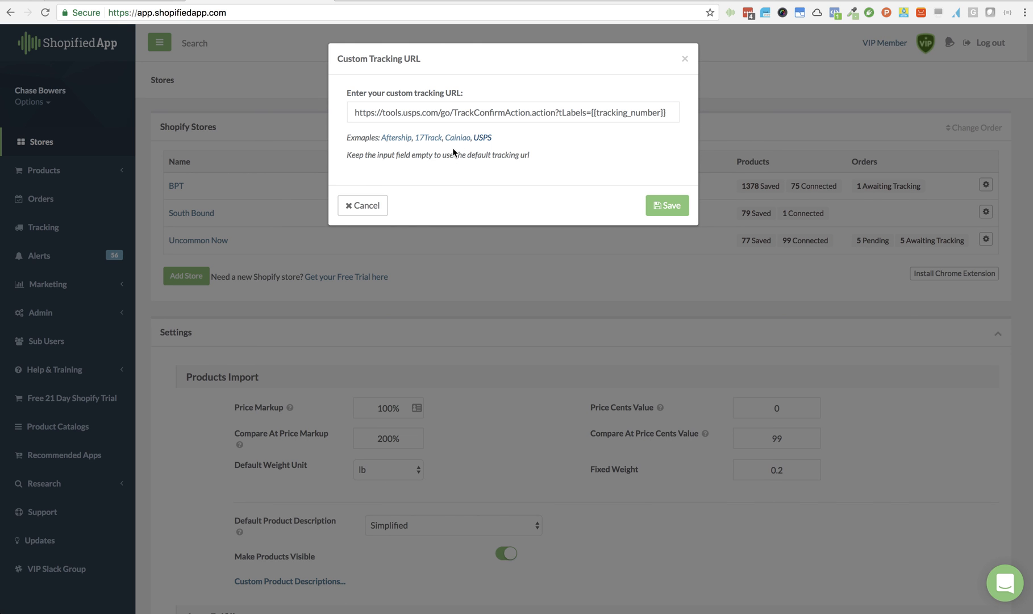
click(396, 137)
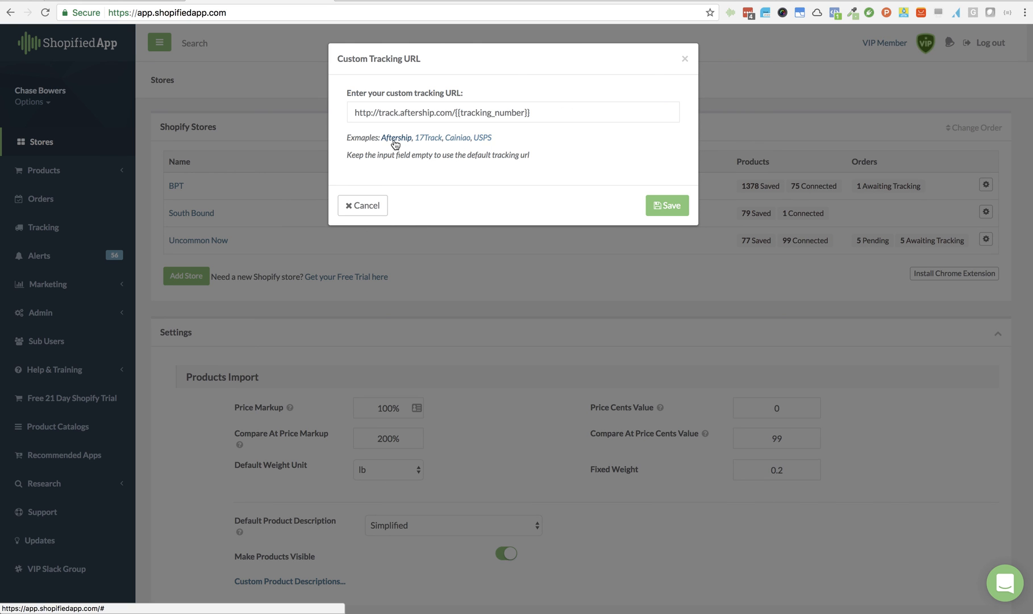
mouse_move(490, 116)
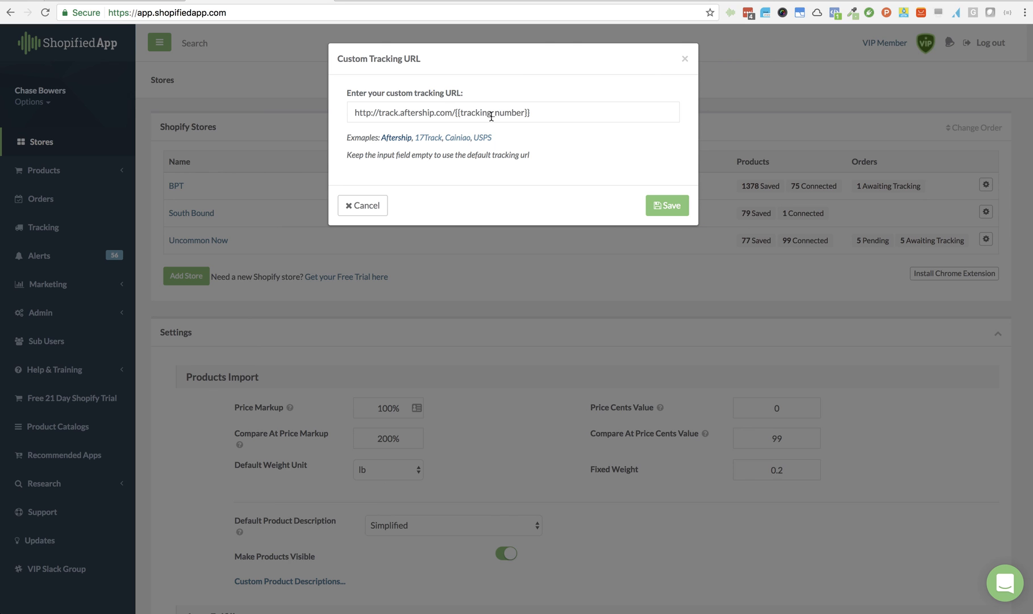